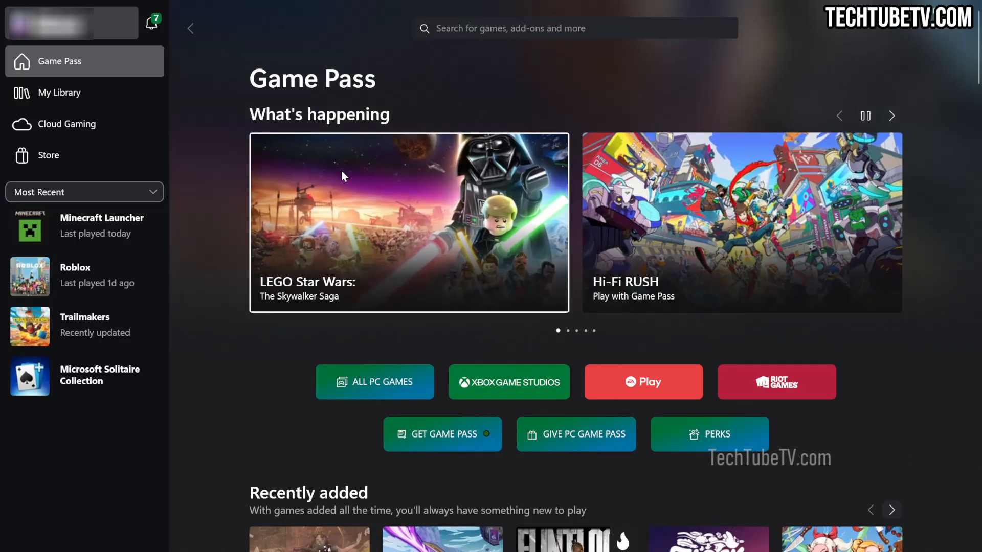
{"action": "mouse_move", "coordinate": [418, 183]}
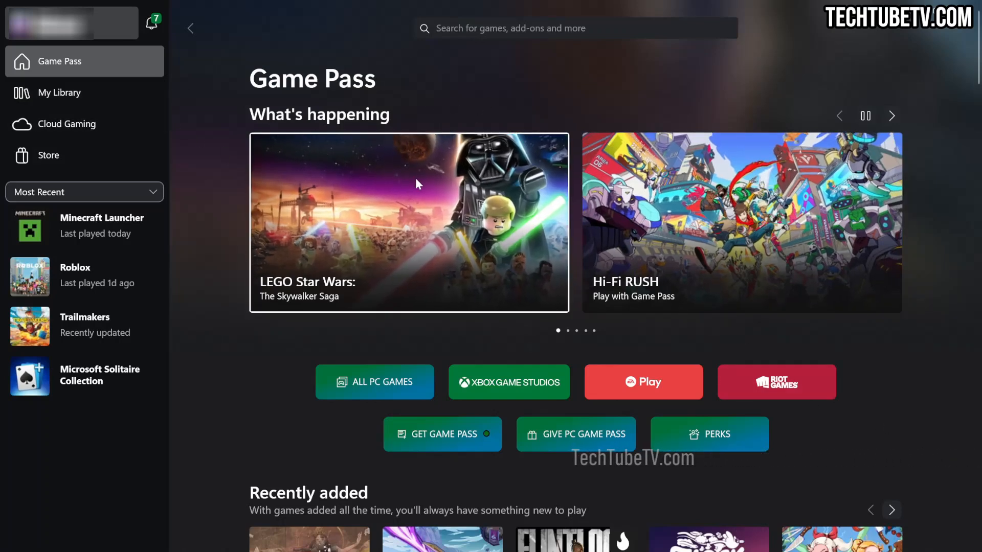
{"action": "mouse_move", "coordinate": [804, 434]}
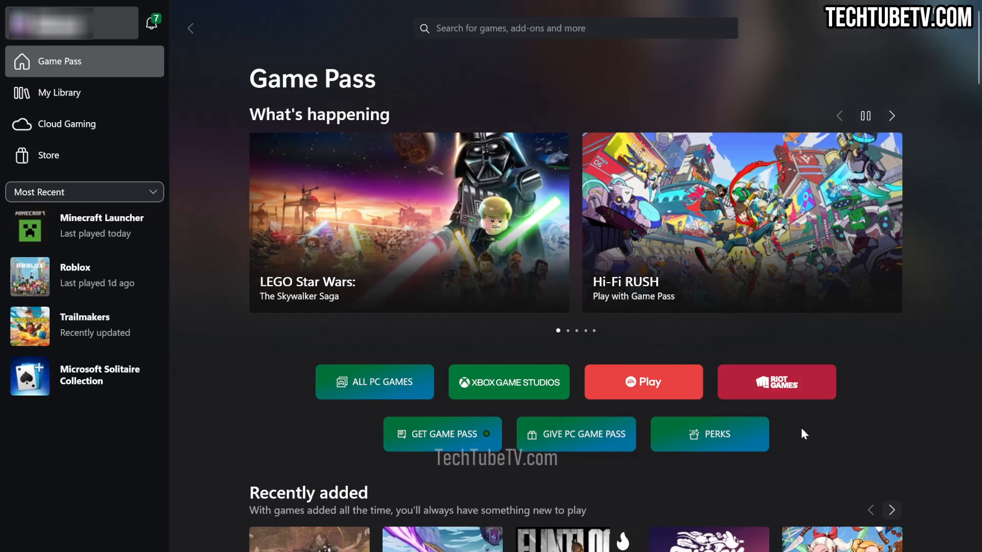
Sign in to the Microsoft account with the email and password to reach the account overview
{"action": "scroll", "scroll_direction": "down", "scroll_amount": 3}
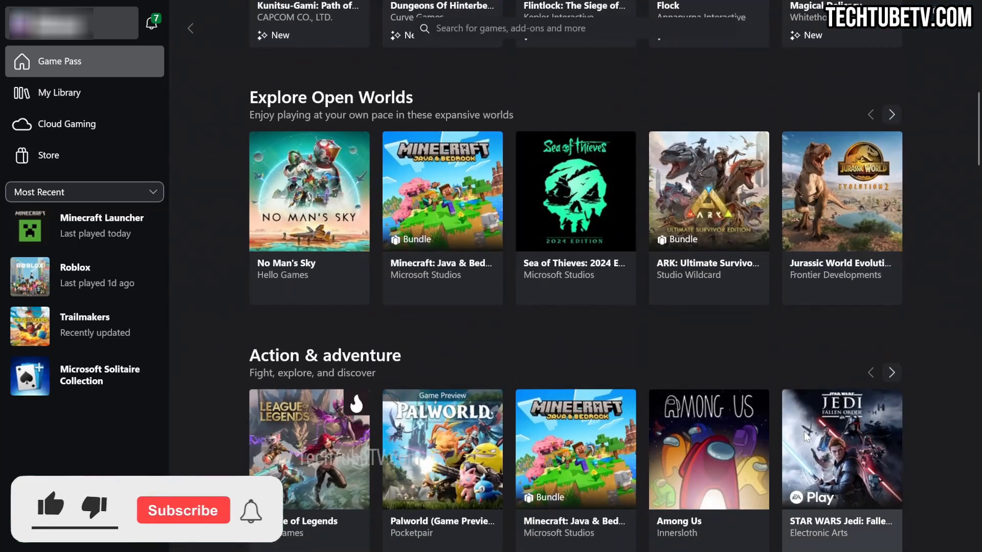
{"action": "scroll", "scroll_direction": "down", "scroll_amount": 3}
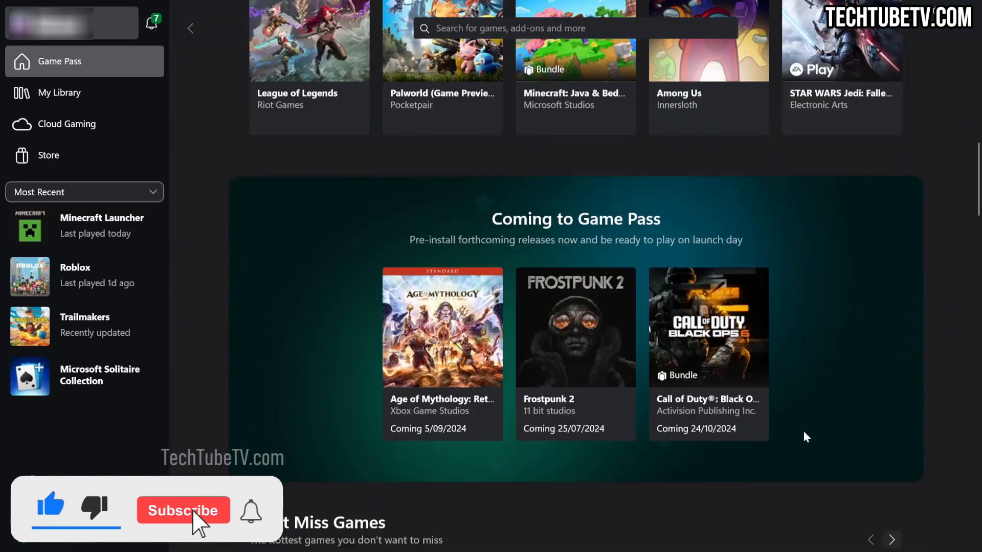
{"action": "scroll", "scroll_direction": "down", "scroll_amount": 3}
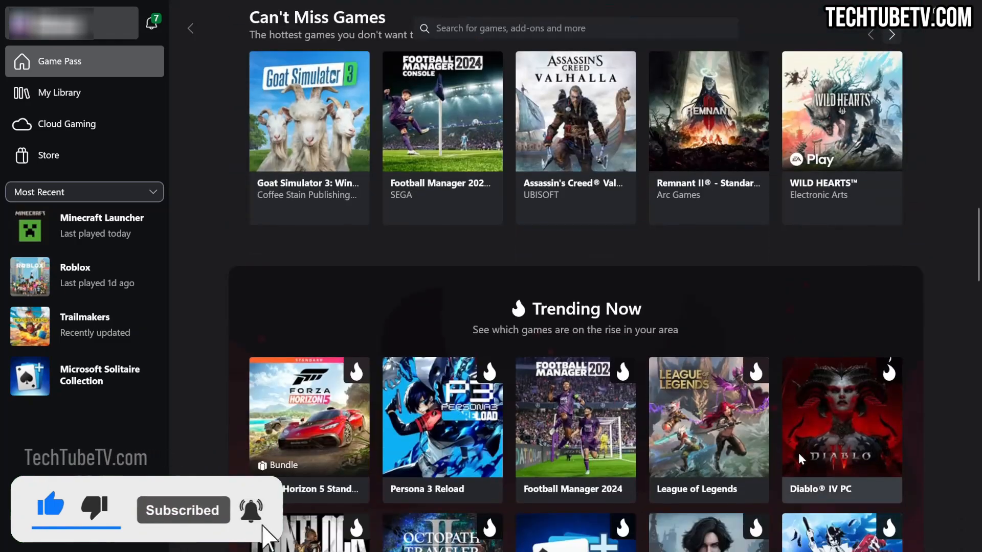
{"action": "scroll", "scroll_direction": "down", "scroll_amount": 3}
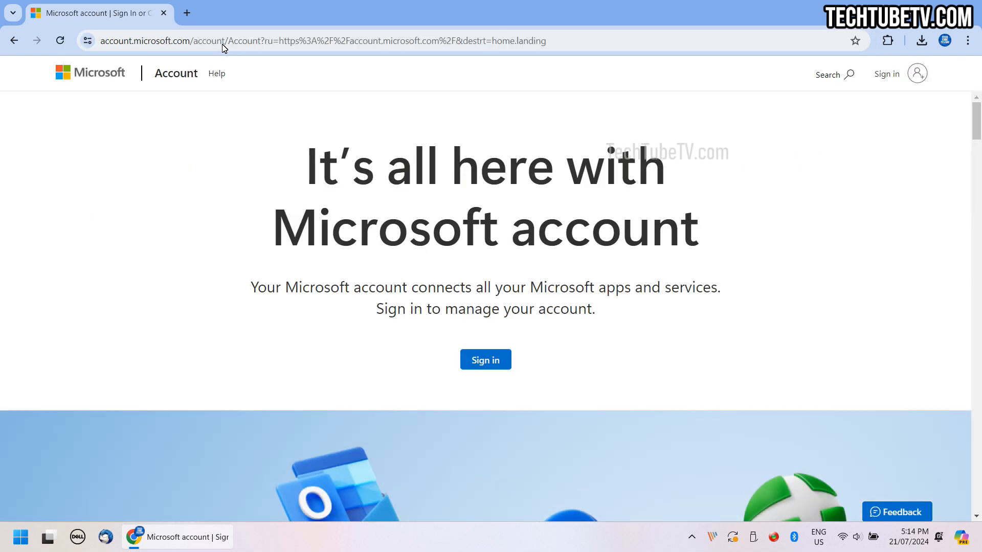
{"action": "left_click", "coordinate": [485, 359]}
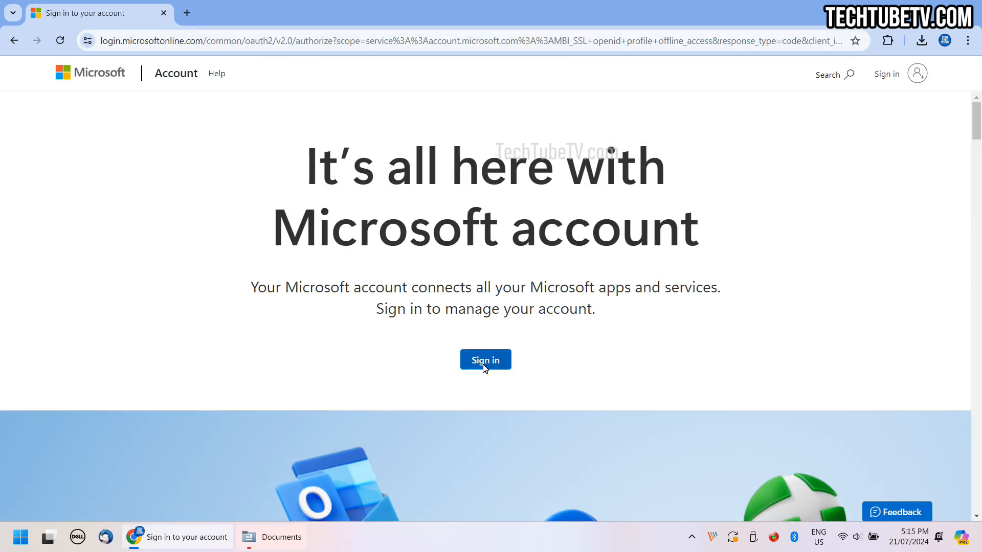
{"action": "left_click", "coordinate": [485, 359]}
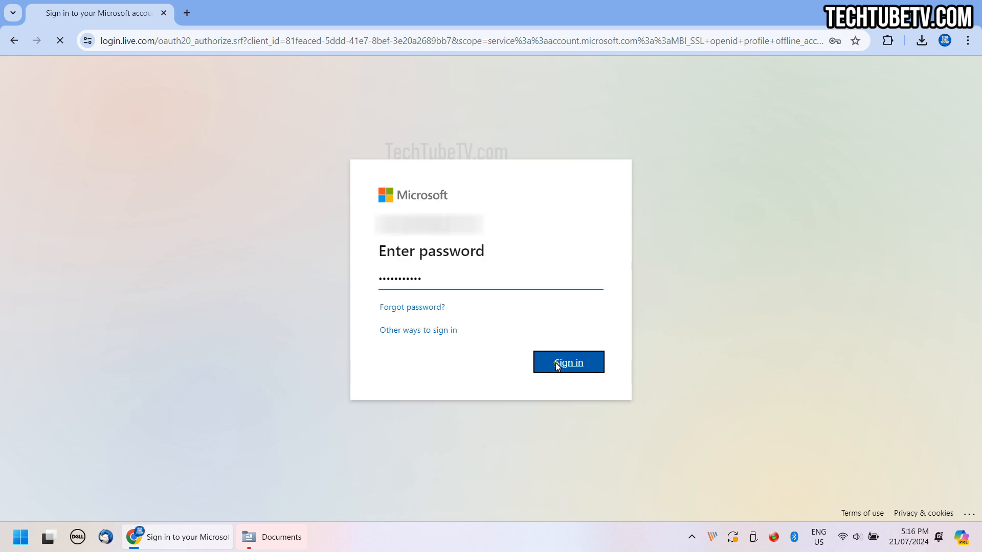
{"action": "left_click", "coordinate": [568, 362]}
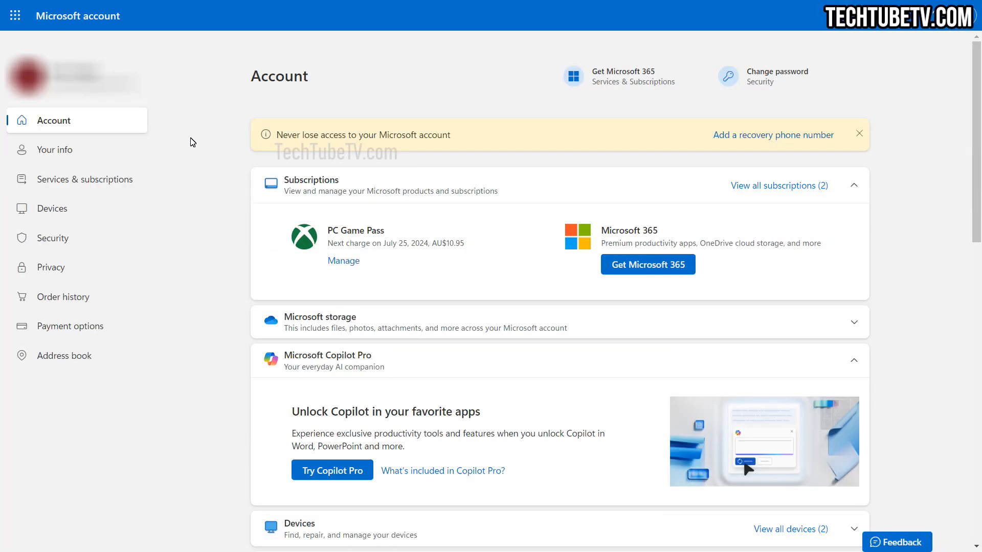
{"action": "mouse_move", "coordinate": [305, 99]}
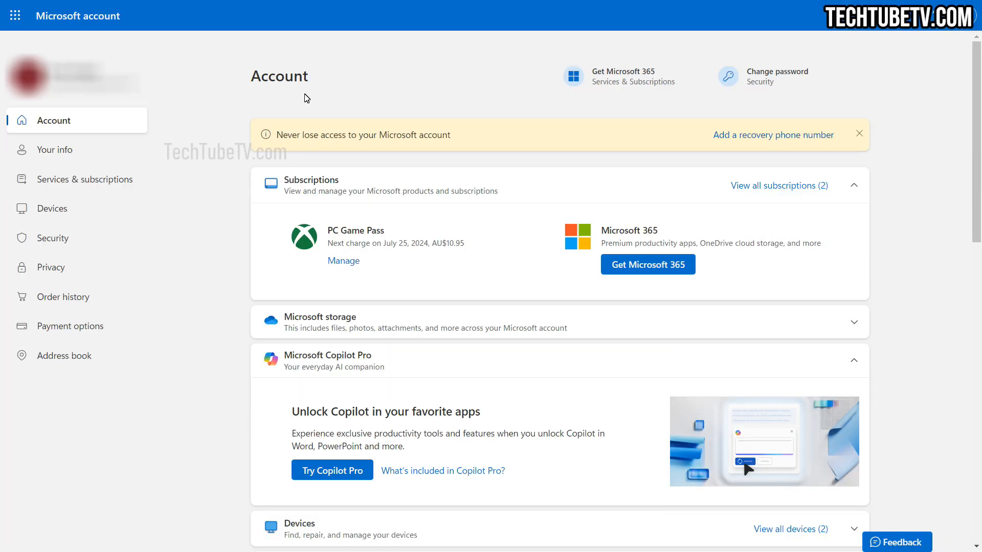
{"action": "mouse_move", "coordinate": [253, 252]}
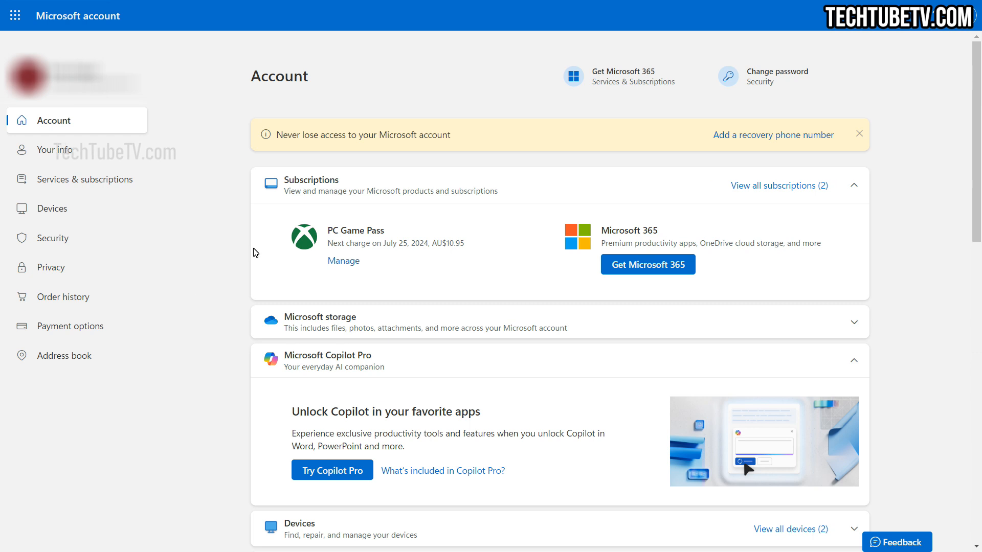
{"action": "scroll", "scroll_direction": "down", "scroll_amount": 3}
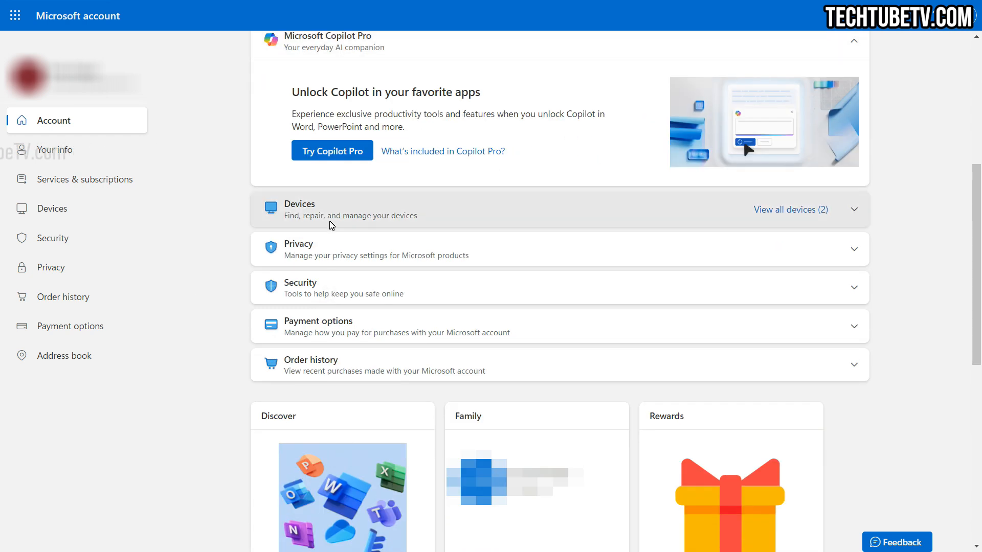
{"action": "mouse_move", "coordinate": [316, 369]}
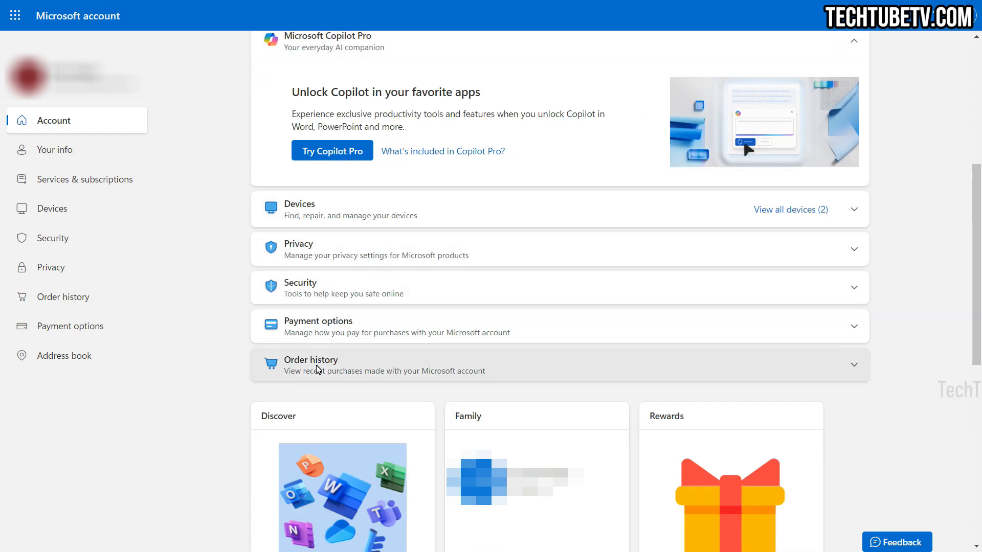
{"action": "mouse_move", "coordinate": [923, 347]}
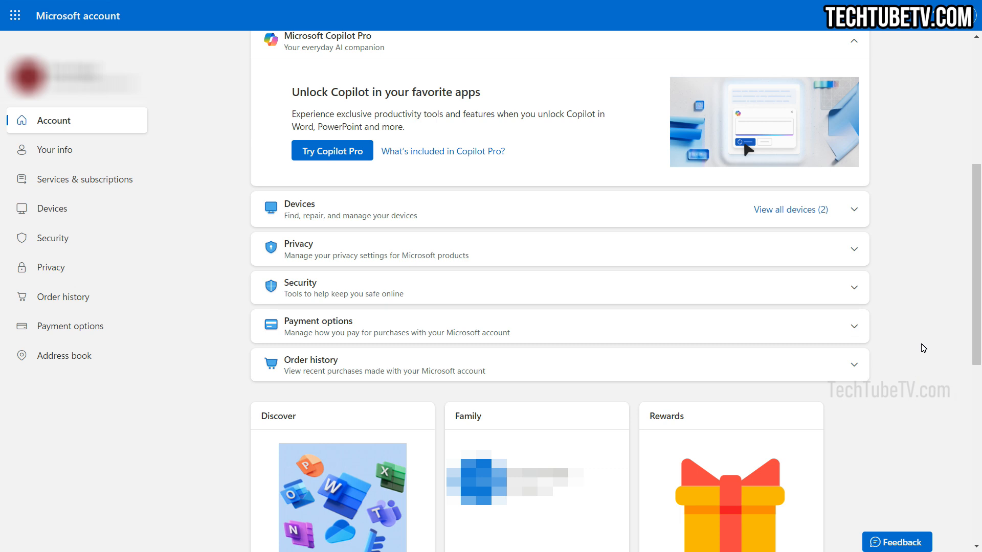
{"action": "scroll", "scroll_direction": "up", "scroll_amount": 3}
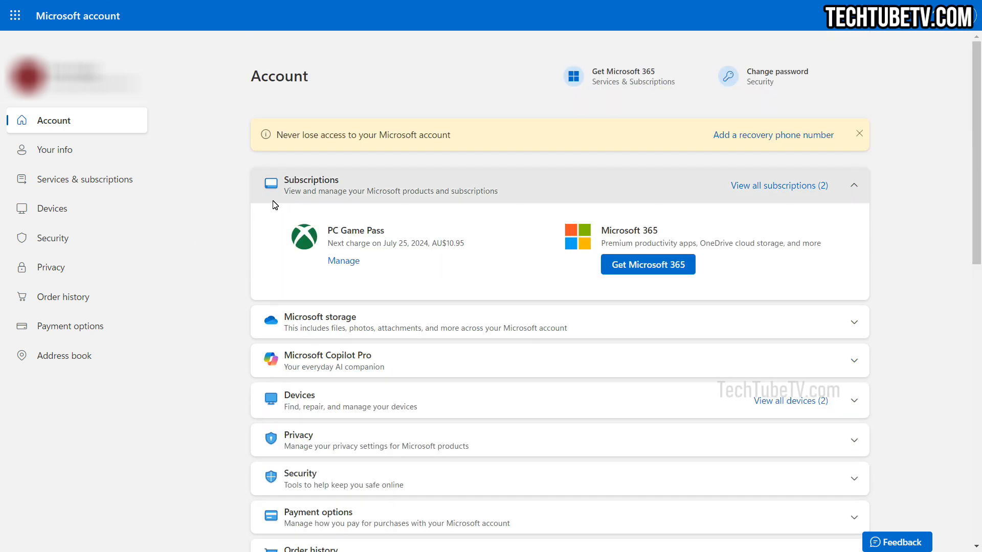
{"action": "mouse_move", "coordinate": [779, 186]}
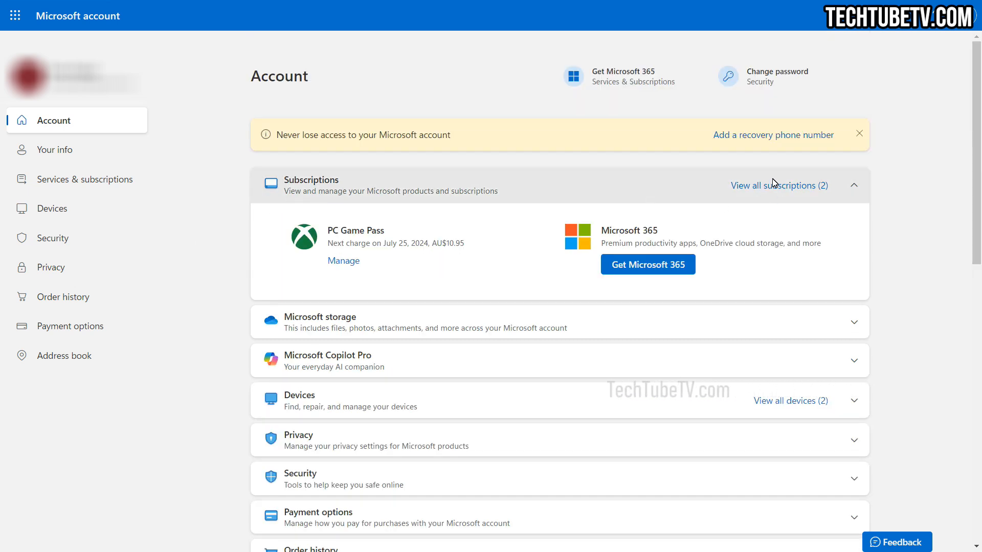
{"action": "mouse_move", "coordinate": [774, 174]}
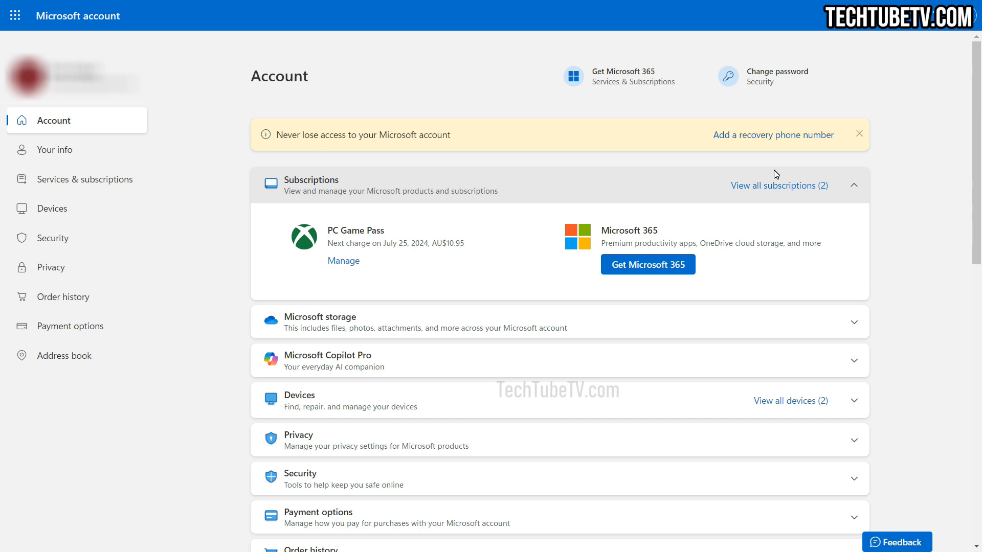
{"action": "mouse_move", "coordinate": [225, 180]}
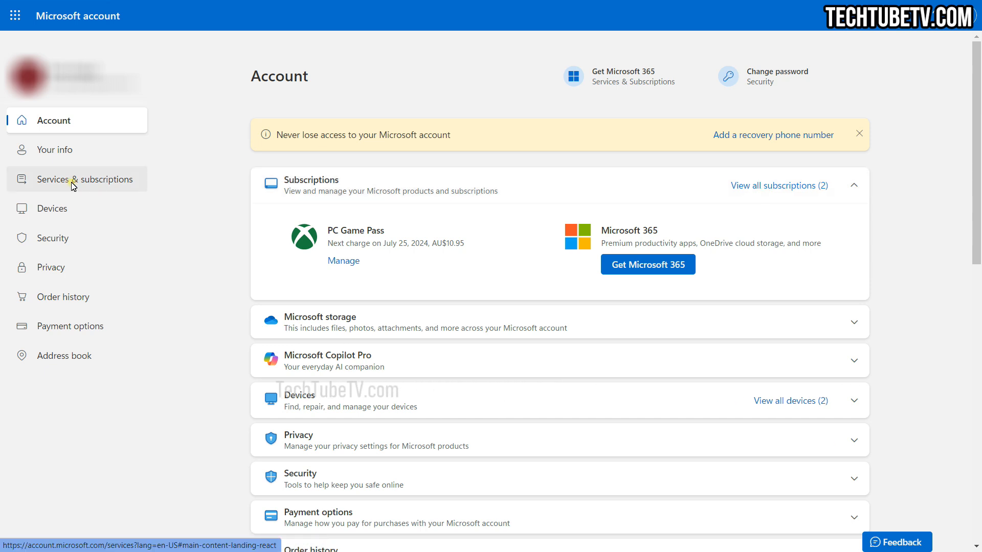
From Services & subscriptions, manage PC Game Pass and start its cancellation
{"action": "left_click", "coordinate": [83, 179]}
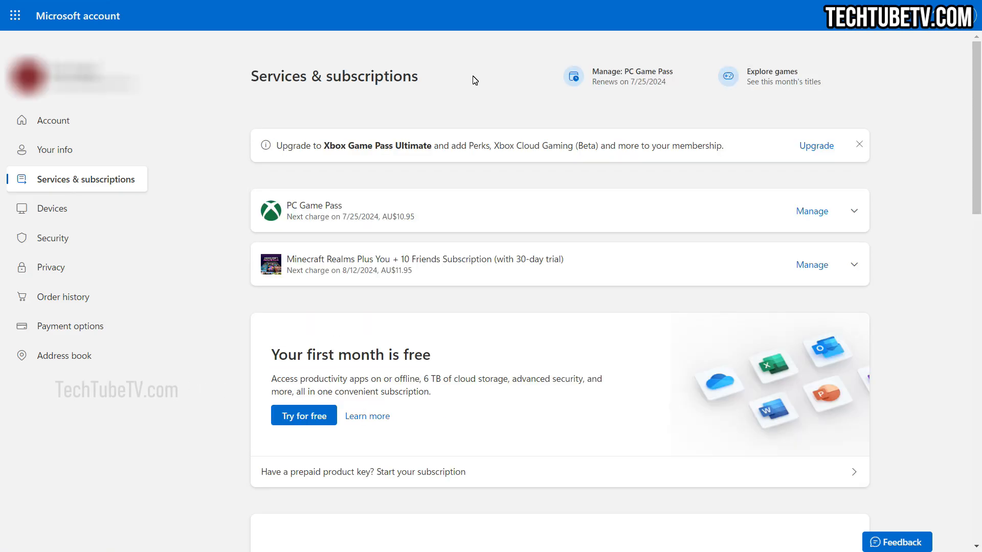
{"action": "mouse_move", "coordinate": [386, 98]}
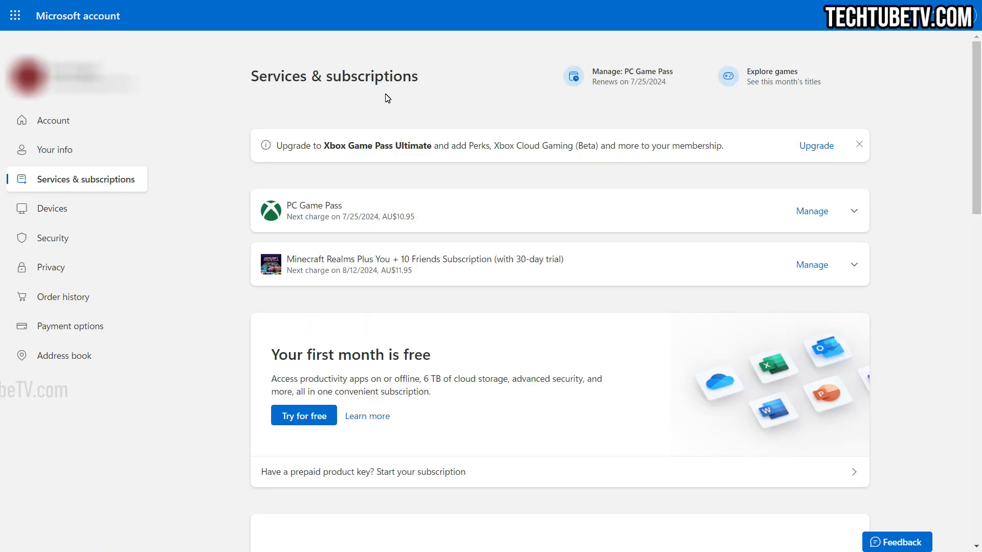
{"action": "mouse_move", "coordinate": [420, 128]}
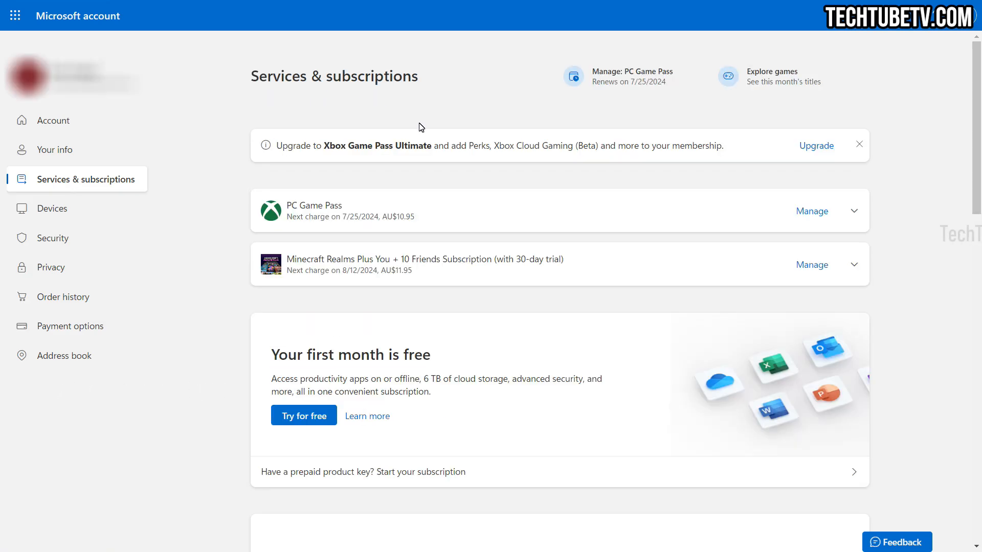
{"action": "mouse_move", "coordinate": [456, 259]}
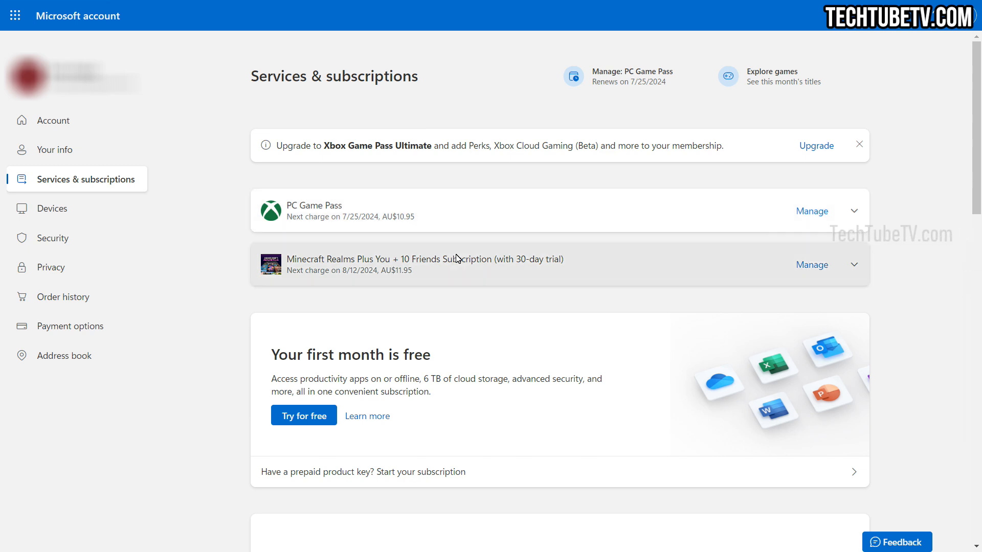
{"action": "mouse_move", "coordinate": [582, 211]}
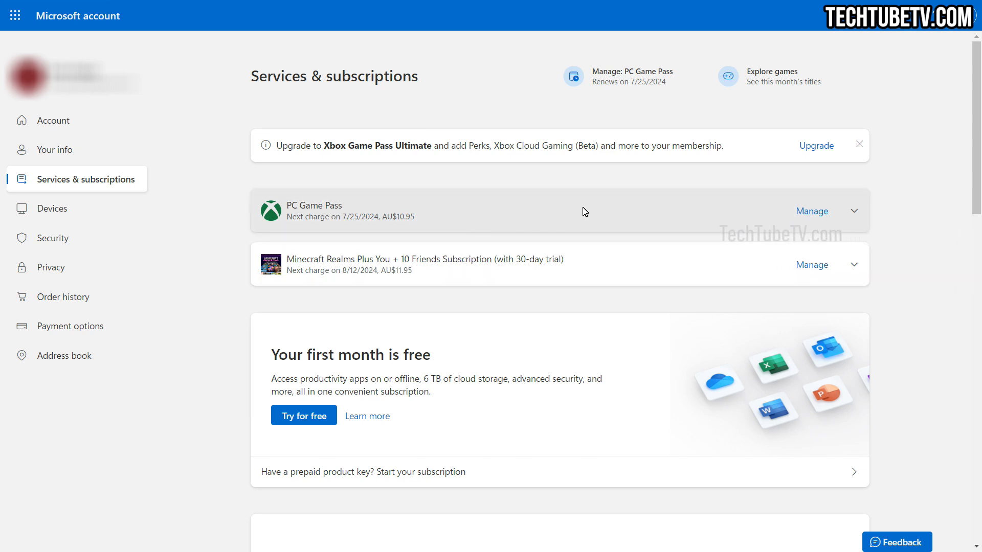
{"action": "mouse_move", "coordinate": [813, 211]}
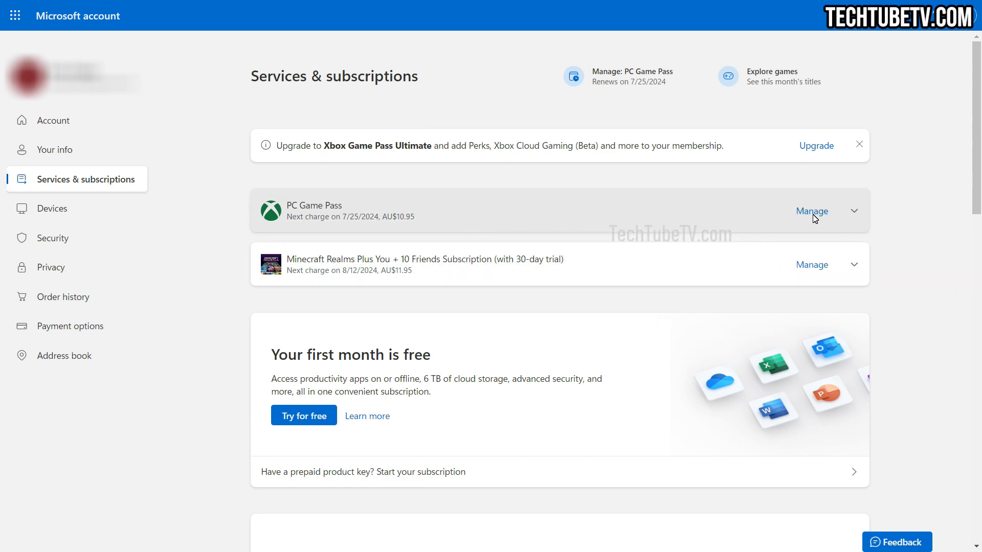
{"action": "left_click", "coordinate": [811, 210]}
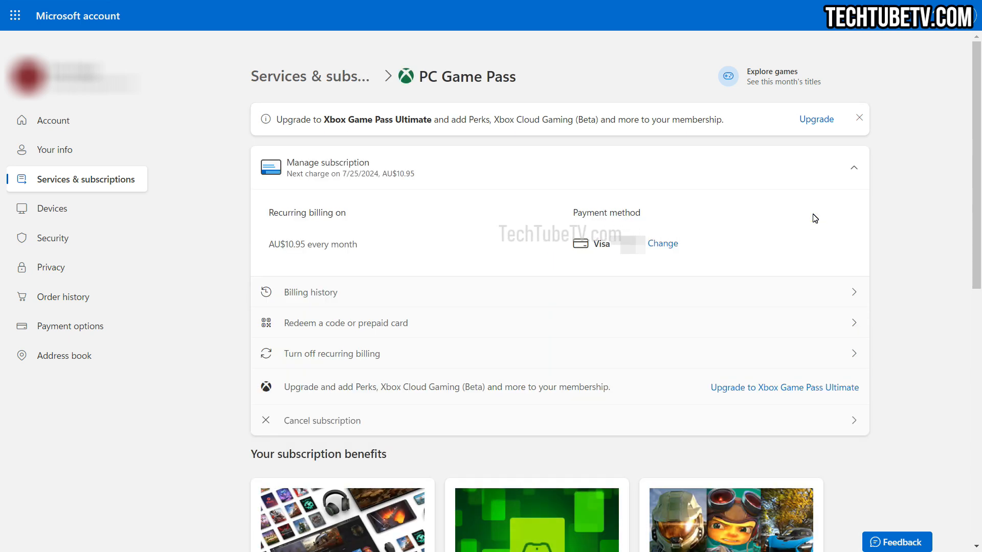
{"action": "mouse_move", "coordinate": [398, 354]}
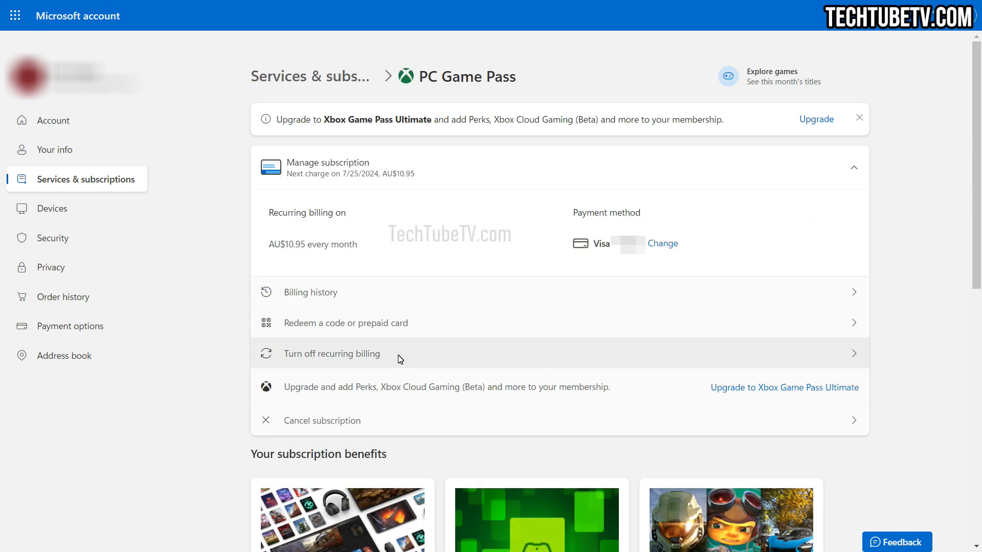
{"action": "mouse_move", "coordinate": [365, 422]}
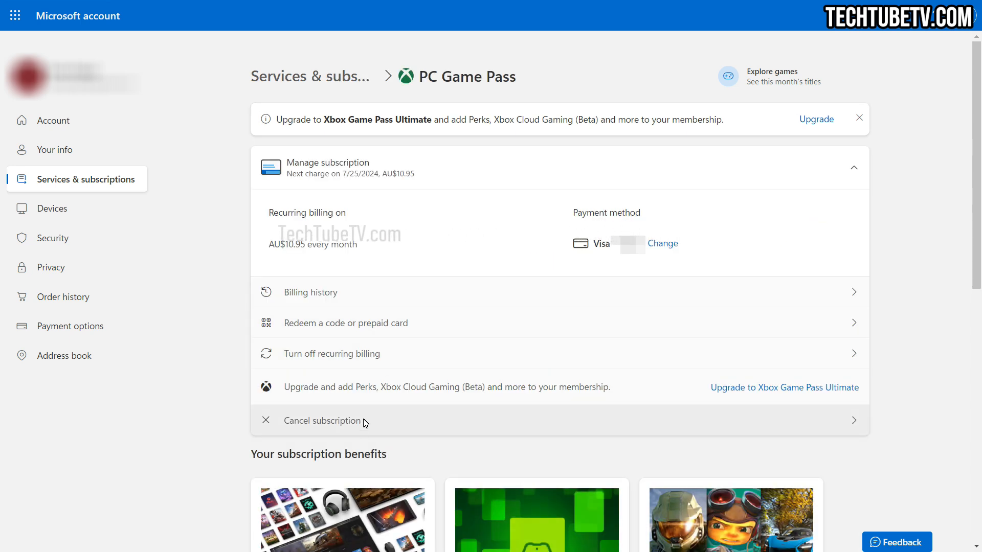
{"action": "left_click", "coordinate": [322, 421]}
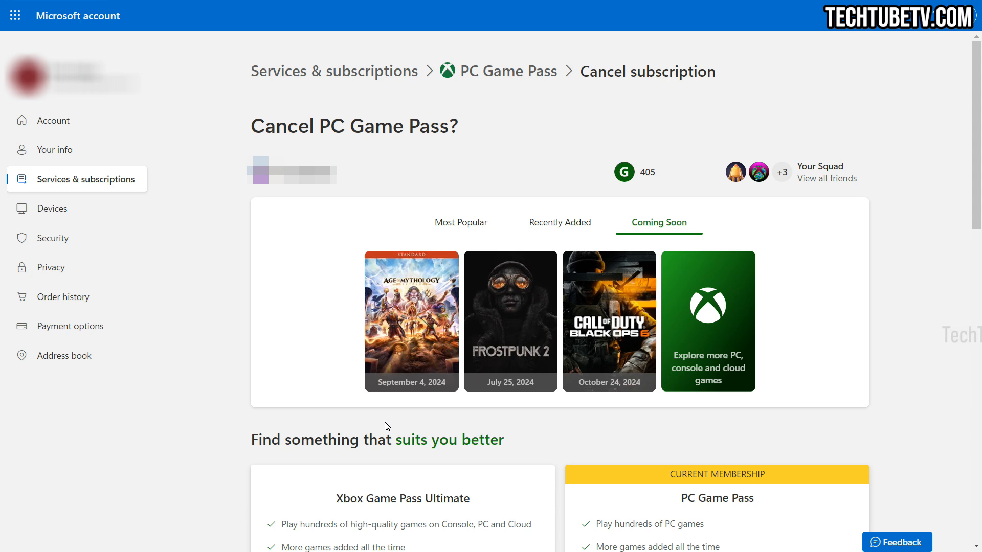
Scroll the Cancel PC Game Pass page past the benefit cards to the final Cancel/Keep buttons
{"action": "scroll", "scroll_direction": "down", "scroll_amount": 3}
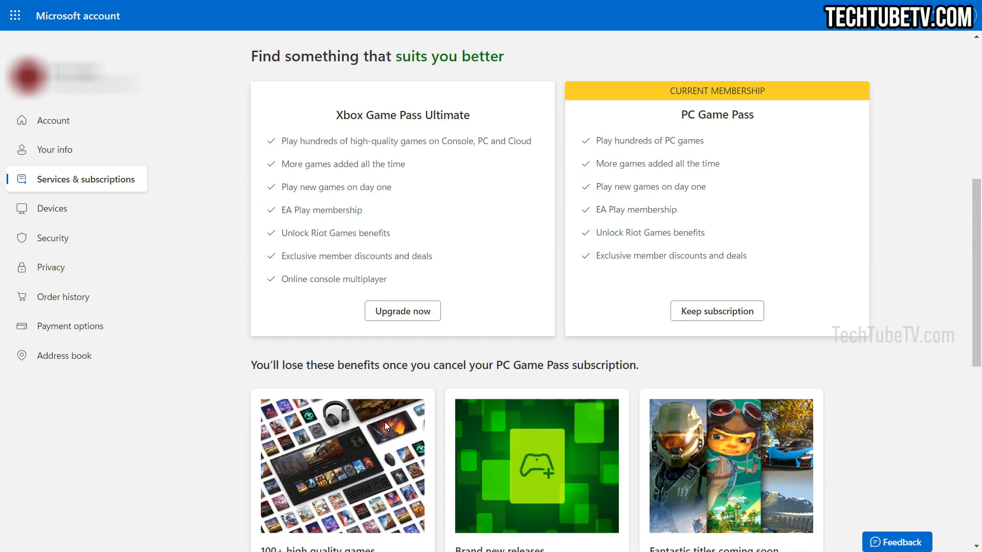
{"action": "mouse_move", "coordinate": [694, 381]}
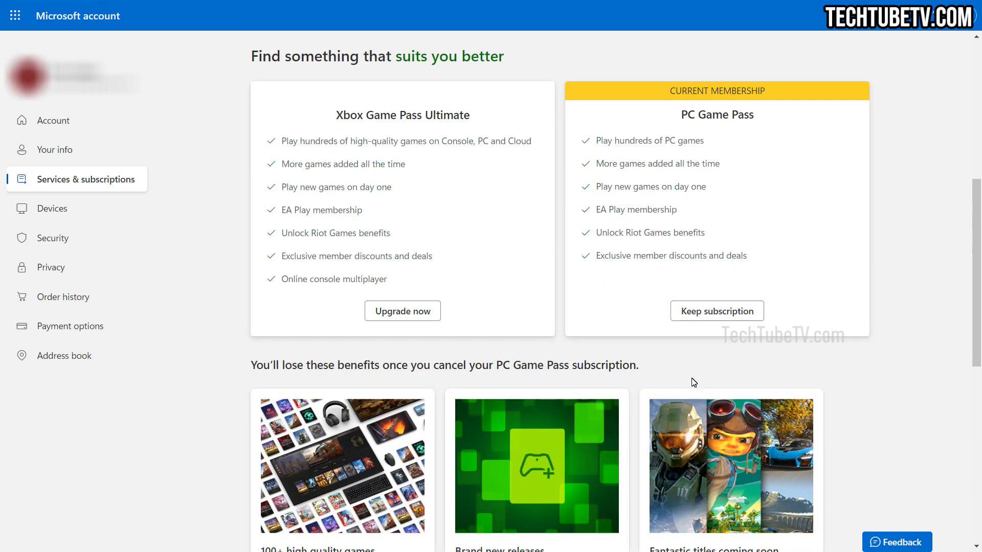
{"action": "mouse_move", "coordinate": [910, 362]}
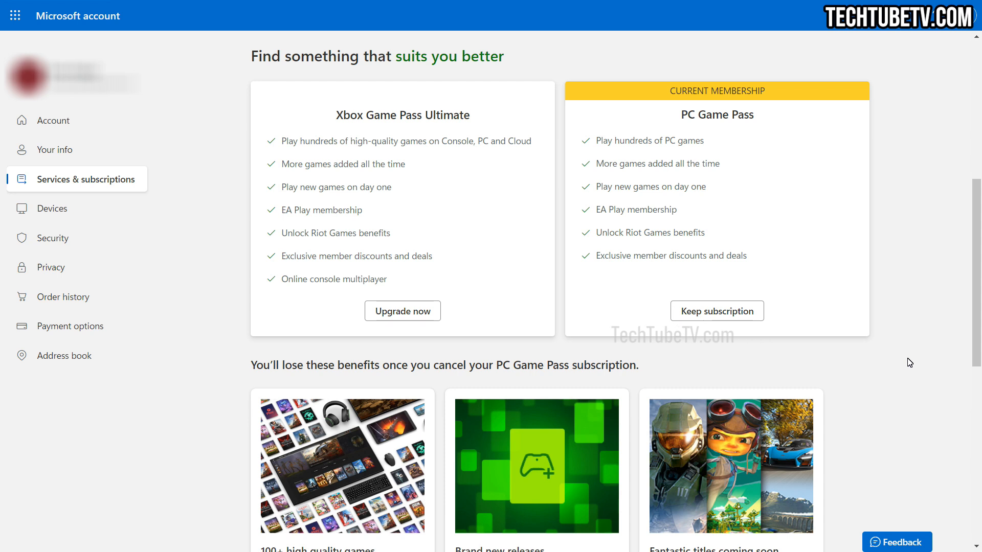
{"action": "mouse_move", "coordinate": [911, 275]}
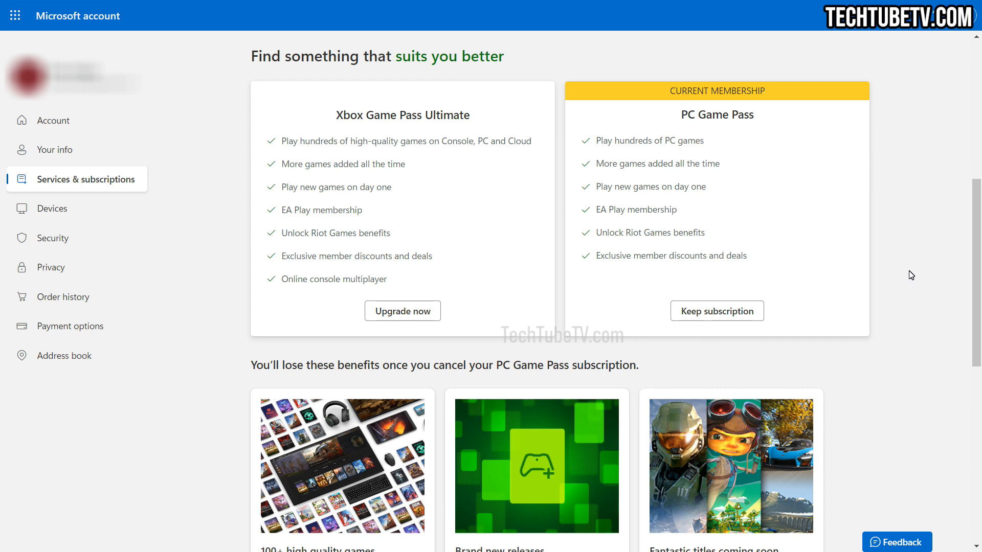
{"action": "mouse_move", "coordinate": [928, 261]}
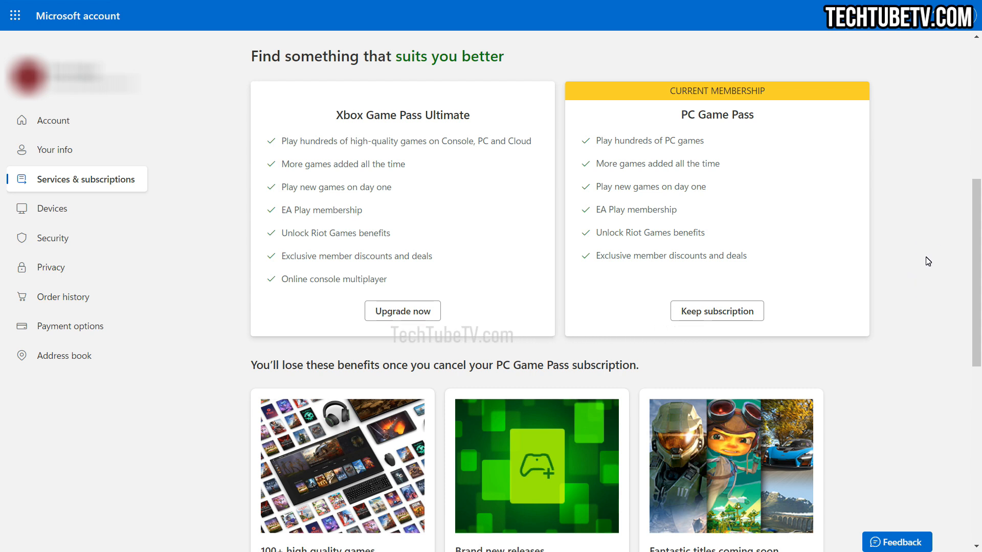
{"action": "scroll", "scroll_direction": "down", "scroll_amount": 3}
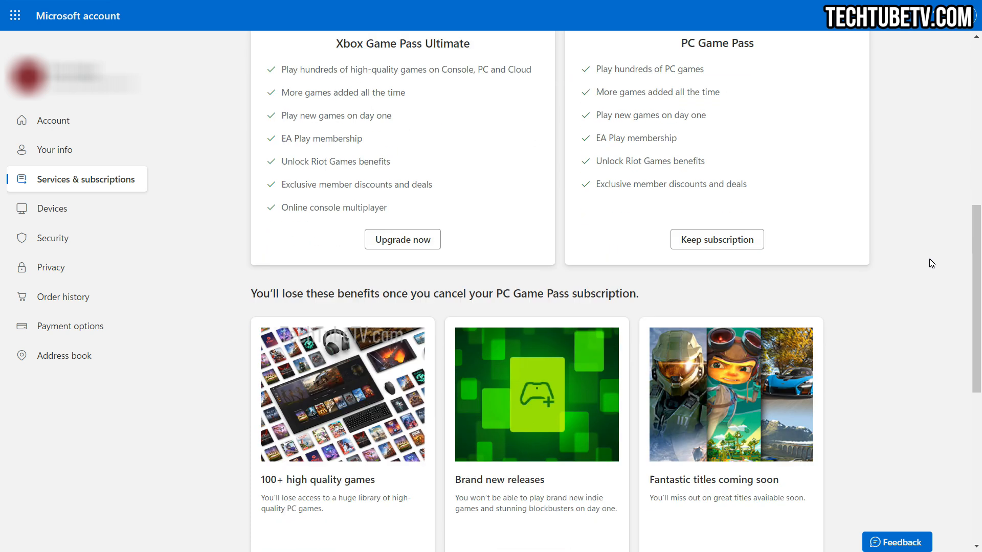
{"action": "scroll", "scroll_direction": "down", "scroll_amount": 3}
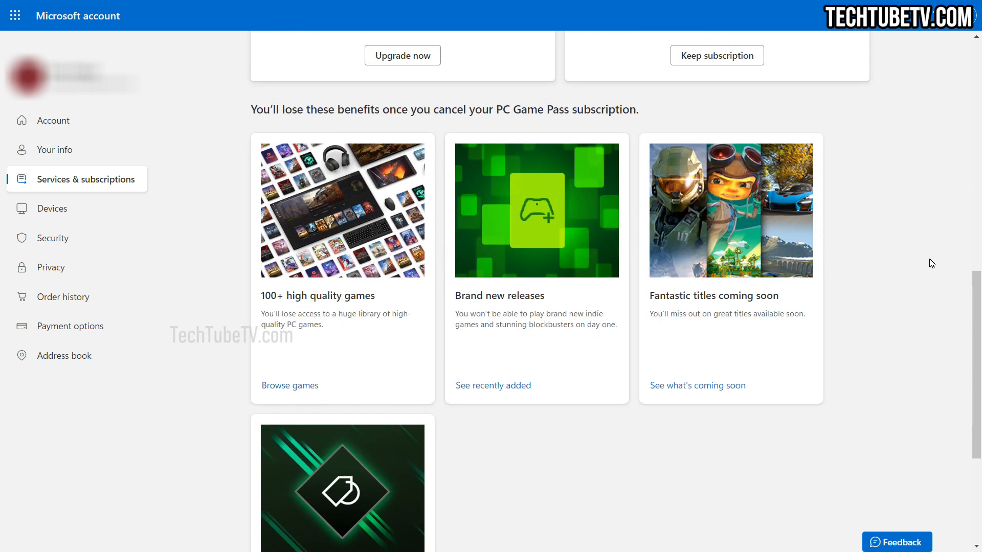
{"action": "mouse_move", "coordinate": [909, 246]}
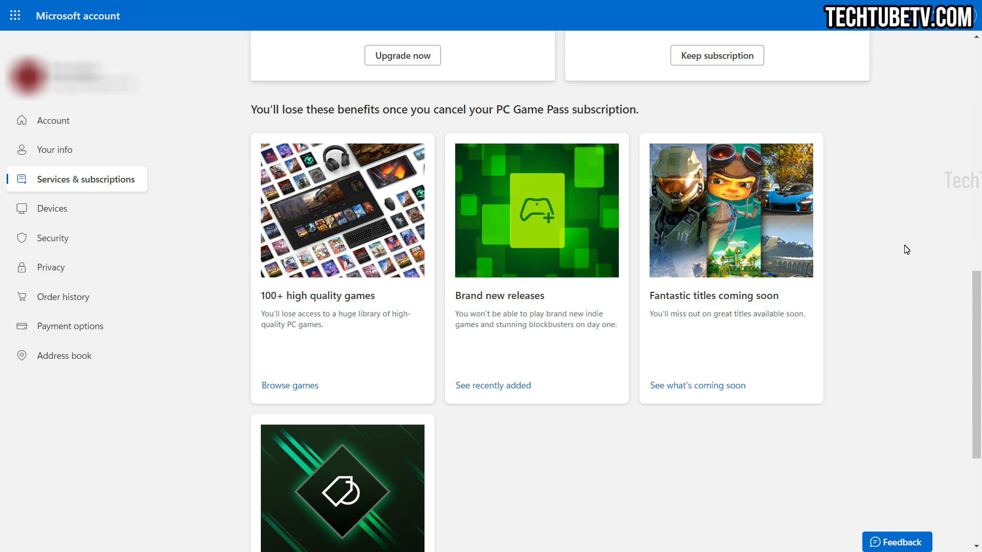
{"action": "scroll", "scroll_direction": "down", "scroll_amount": 3}
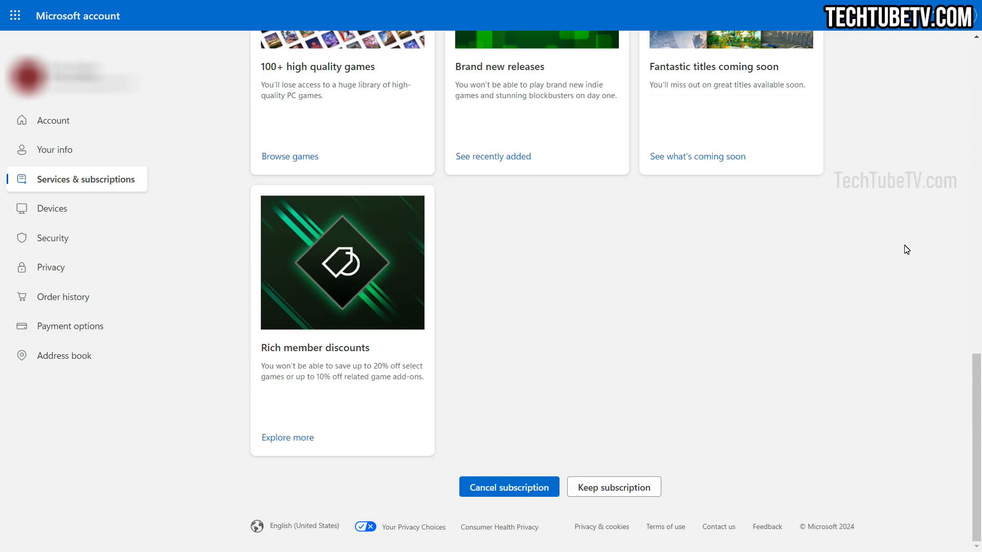
{"action": "mouse_move", "coordinate": [570, 515]}
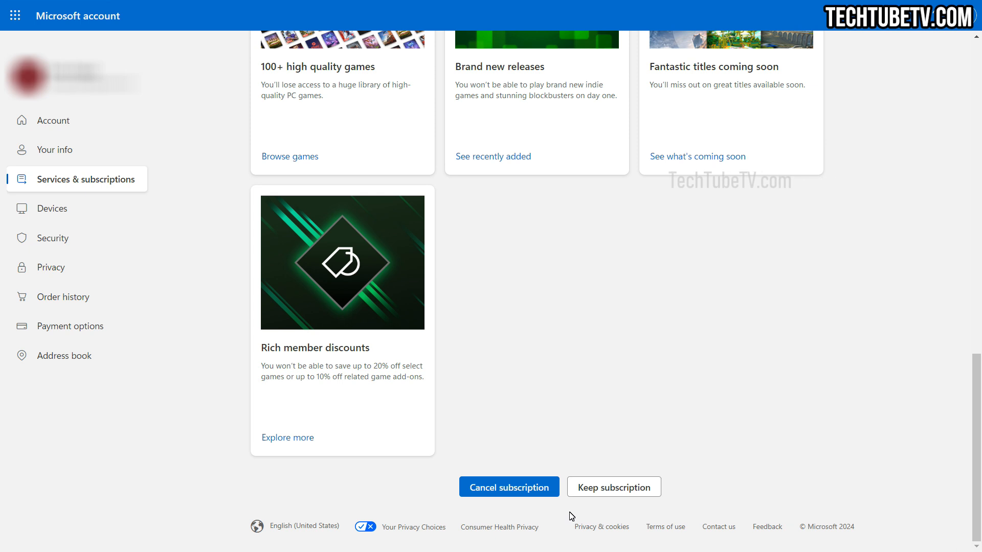
{"action": "mouse_move", "coordinate": [536, 509]}
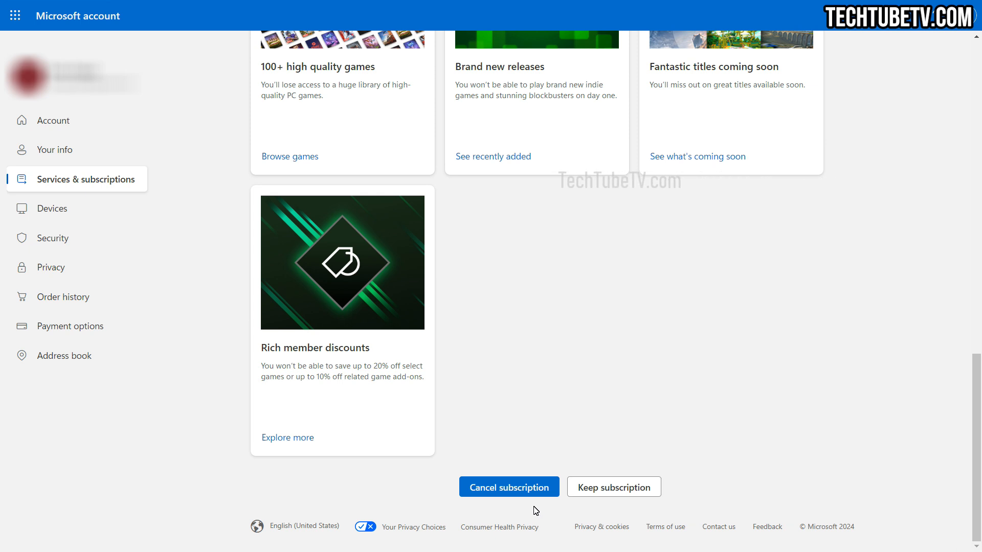
Confirm cancellation so PC Game Pass ends 7/24/2024 with no further charges
{"action": "left_click", "coordinate": [509, 486]}
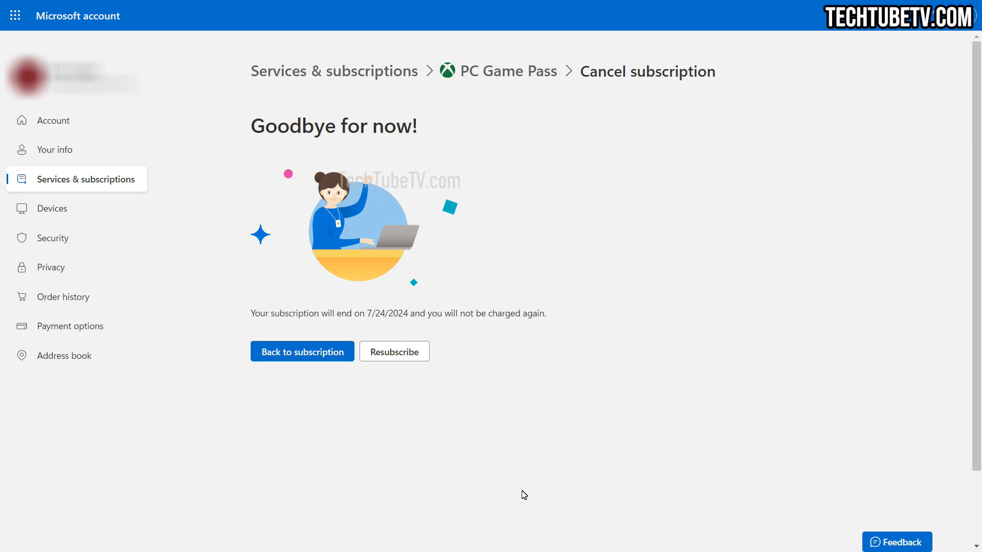
{"action": "mouse_move", "coordinate": [413, 420]}
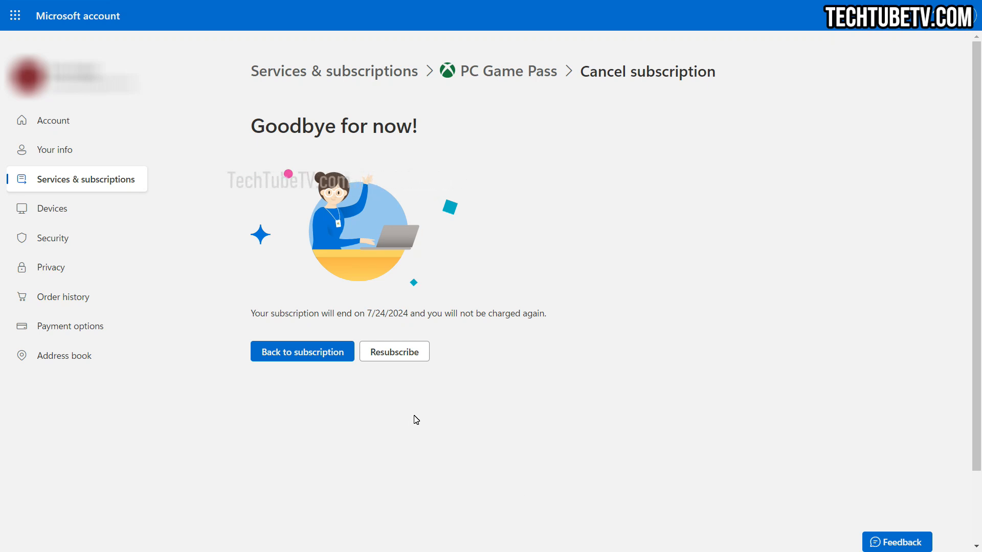
{"action": "mouse_move", "coordinate": [386, 418]}
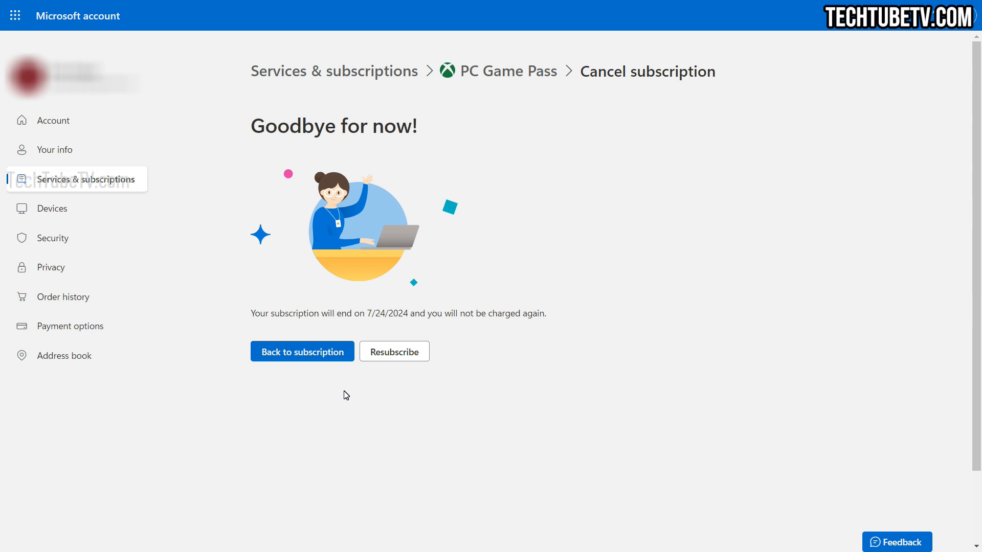
{"action": "mouse_move", "coordinate": [310, 356]}
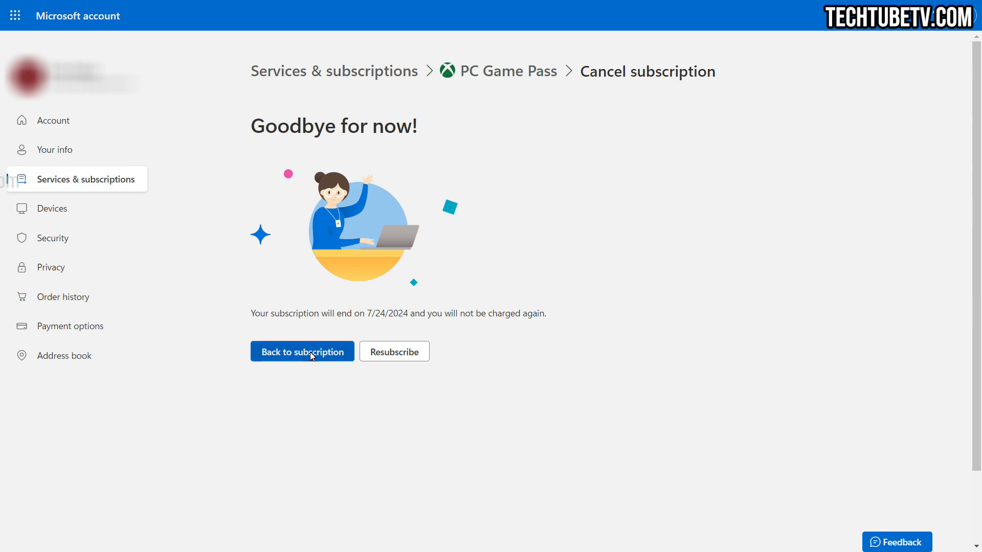
Return from the Goodbye page to the PC Game Pass details showing recurring billing off
{"action": "left_click", "coordinate": [301, 351]}
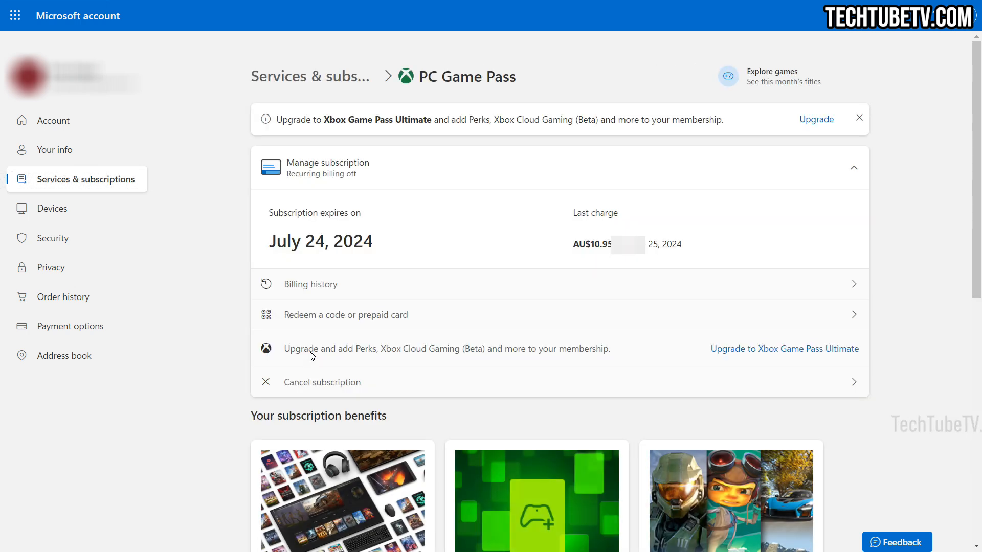
{"action": "mouse_move", "coordinate": [888, 147]}
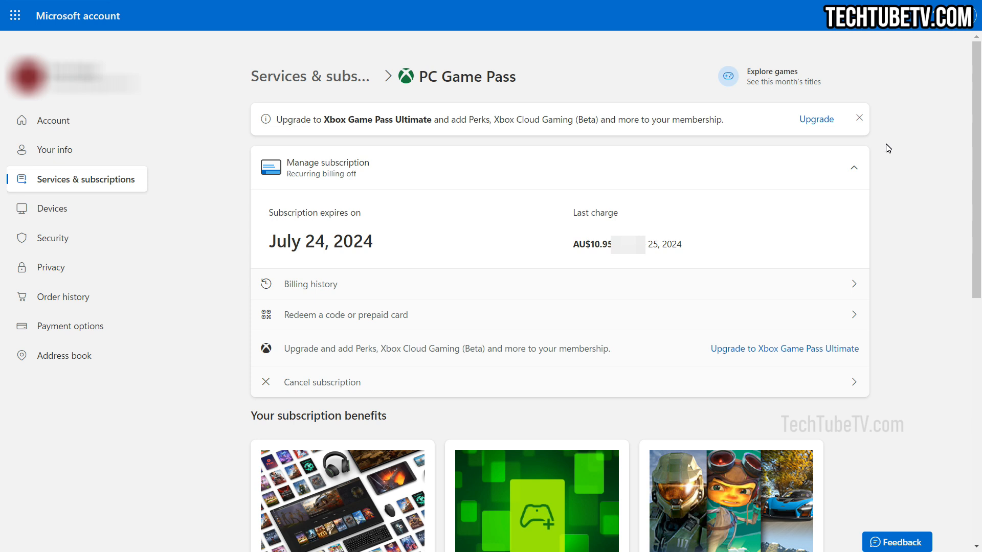
{"action": "mouse_move", "coordinate": [846, 150]}
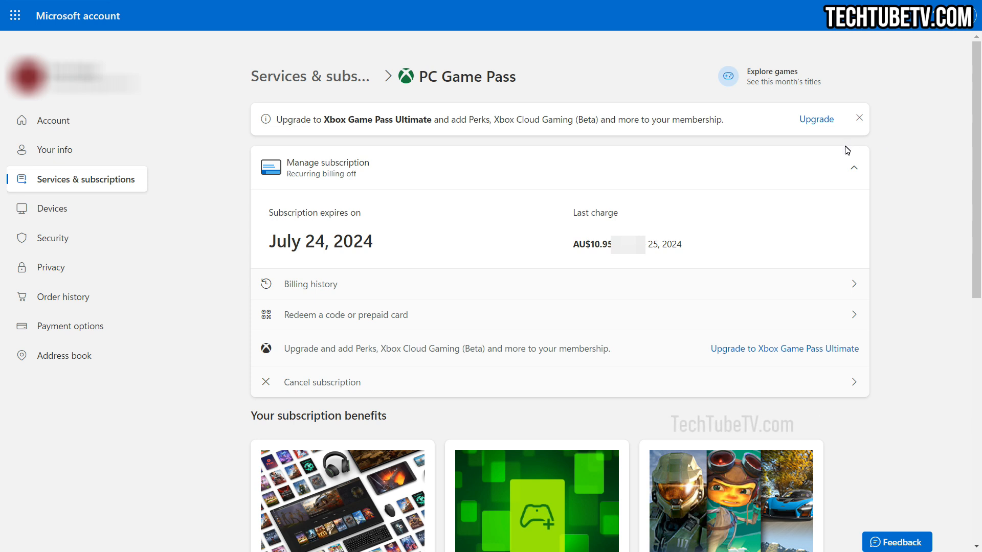
{"action": "mouse_move", "coordinate": [780, 205]}
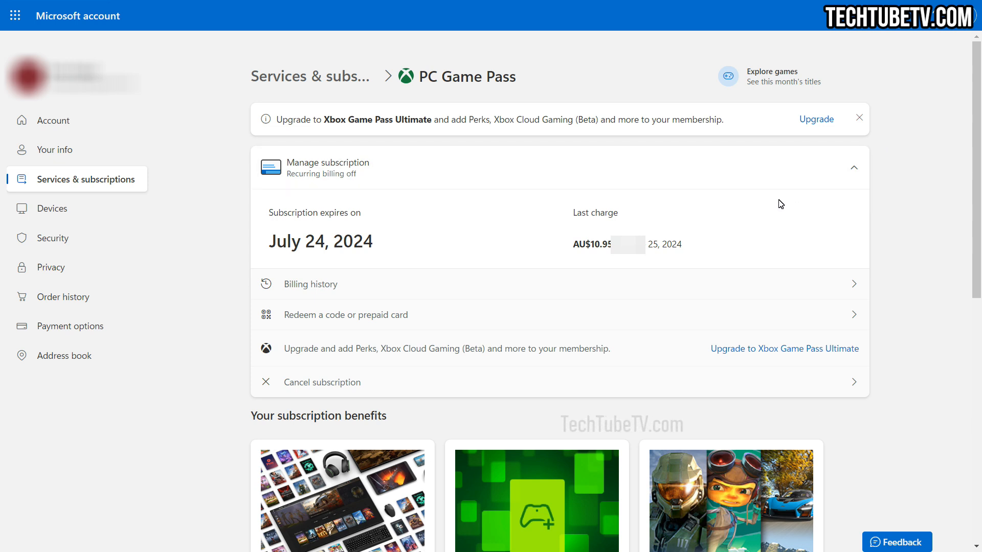
{"action": "mouse_move", "coordinate": [90, 149]}
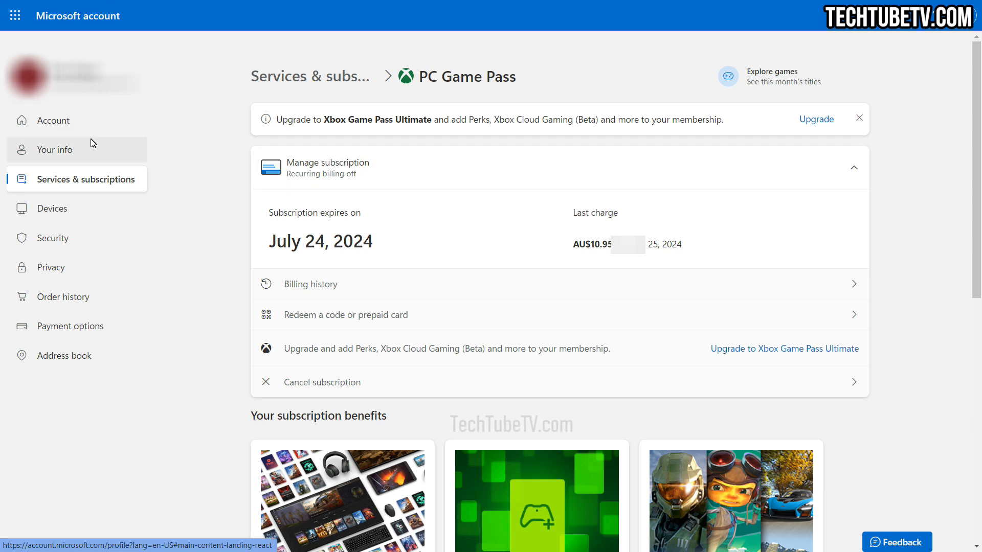
View the account overview and Services & subscriptions listing PC Game Pass with recurring billing off
{"action": "left_click", "coordinate": [54, 121]}
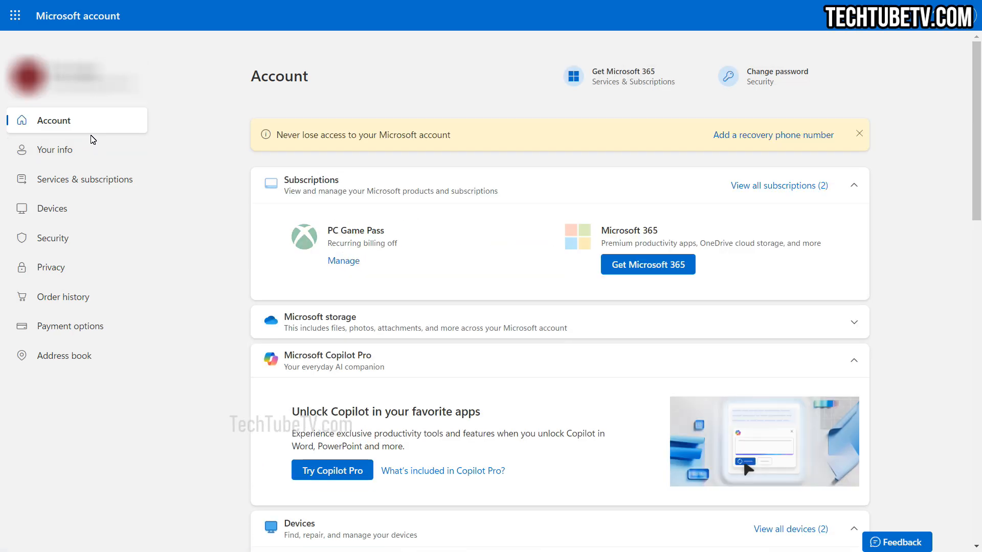
{"action": "mouse_move", "coordinate": [88, 179]}
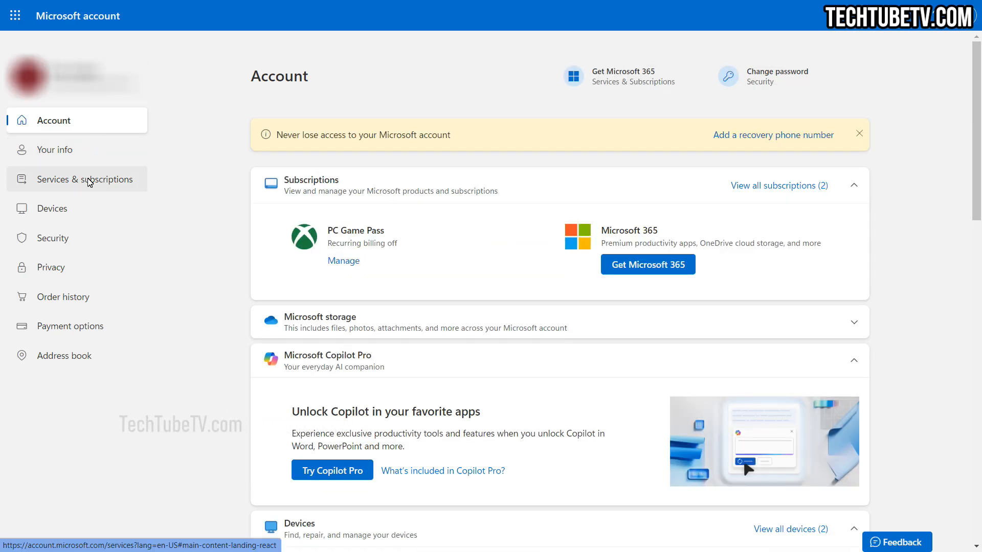
{"action": "left_click", "coordinate": [88, 179]}
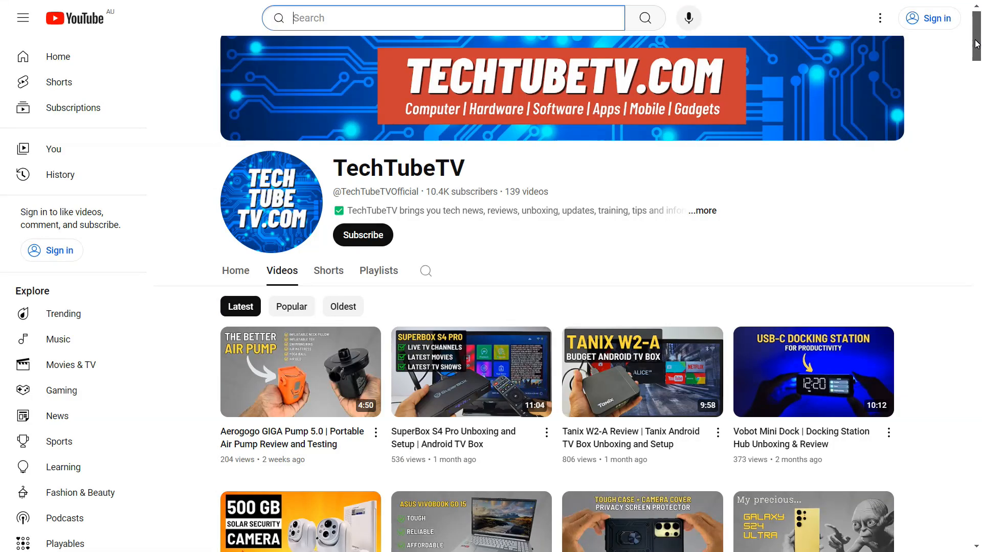
Scroll down the TechTubeTV channel's Videos tab through older uploads
{"action": "scroll", "scroll_direction": "down", "scroll_amount": 3}
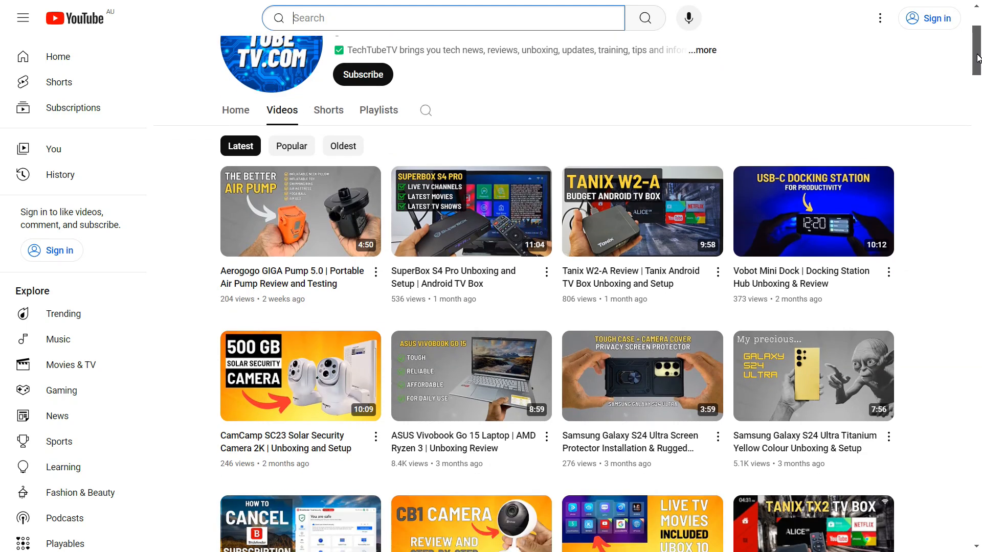
{"action": "scroll", "scroll_direction": "down", "scroll_amount": 3}
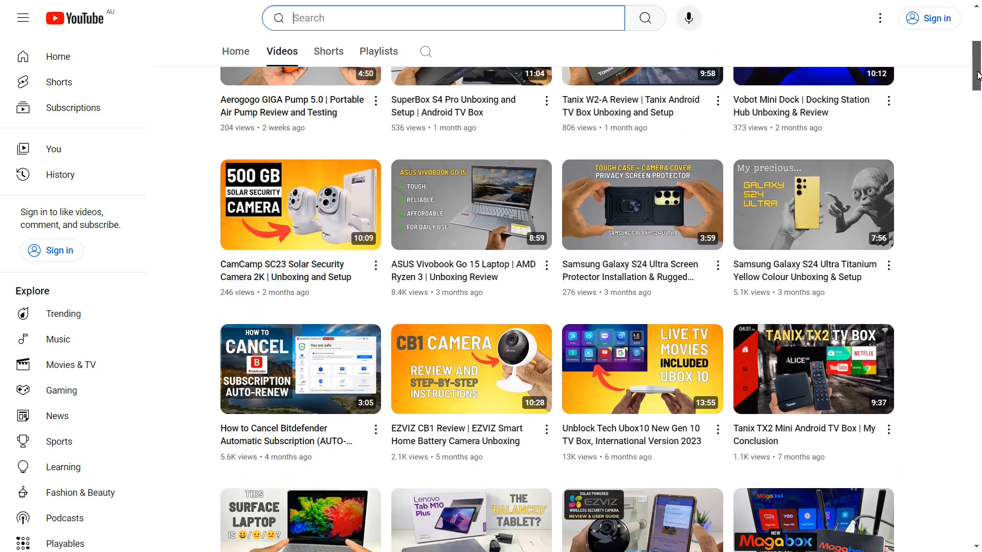
{"action": "scroll", "scroll_direction": "down", "scroll_amount": 3}
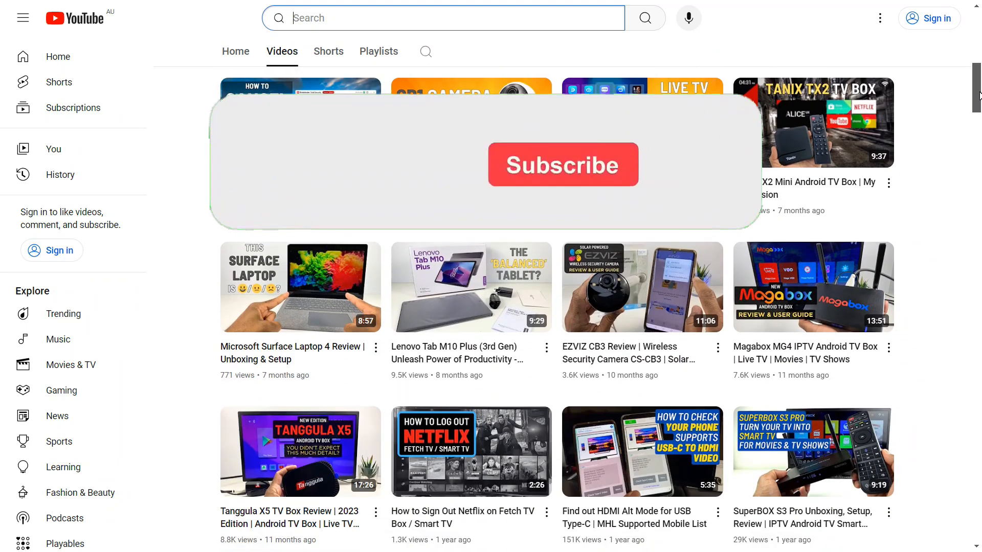
{"action": "scroll", "scroll_direction": "down", "scroll_amount": 3}
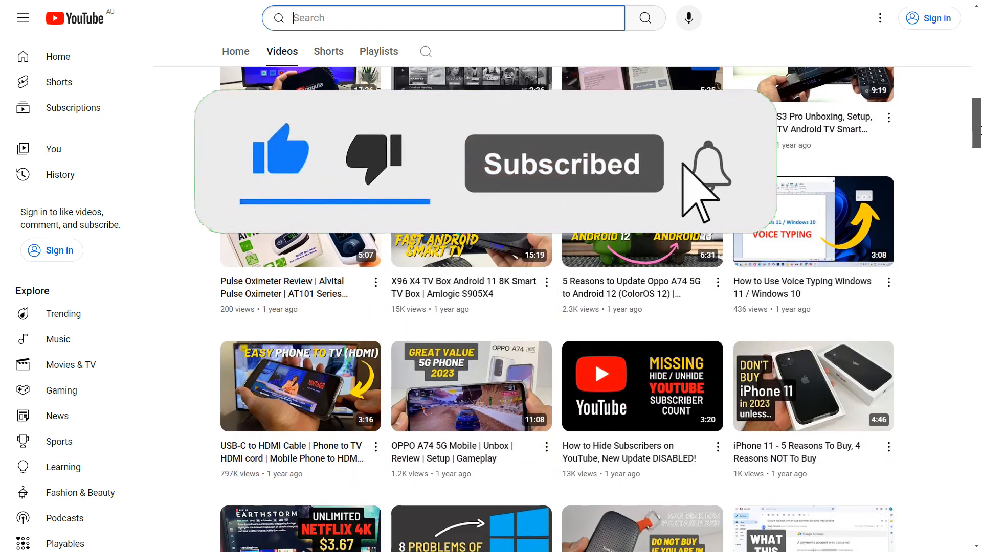
{"action": "scroll", "scroll_direction": "down", "scroll_amount": 3}
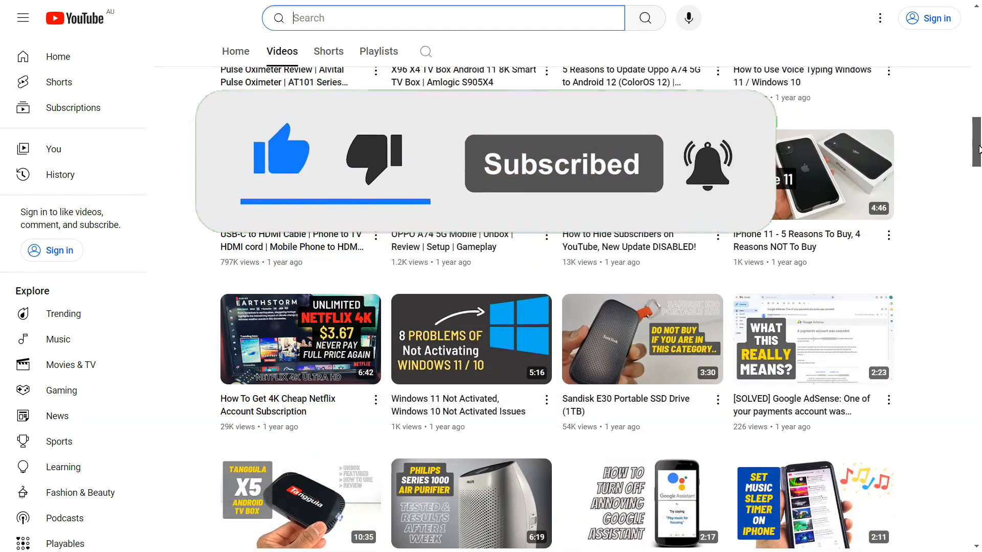
{"action": "scroll", "scroll_direction": "down", "scroll_amount": 3}
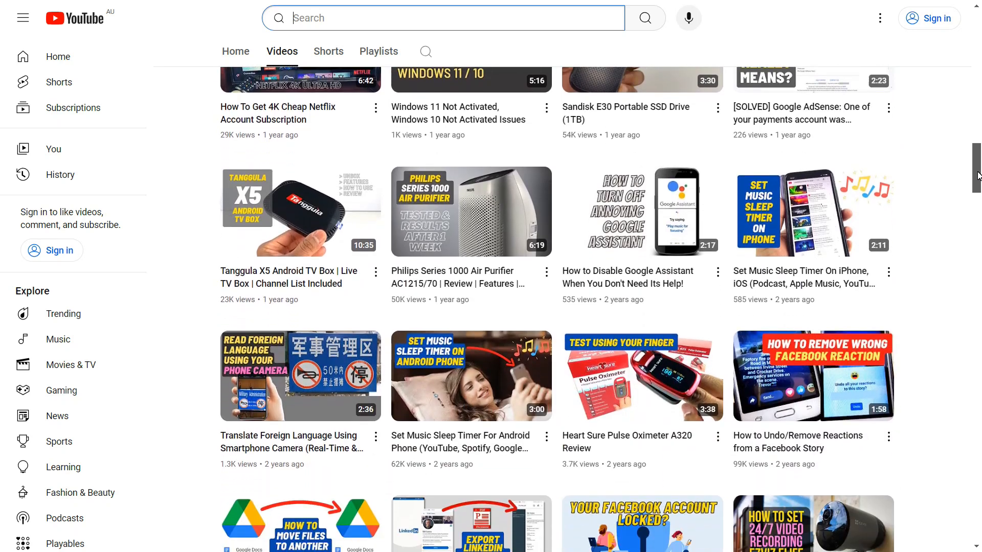
{"action": "scroll", "scroll_direction": "down", "scroll_amount": 3}
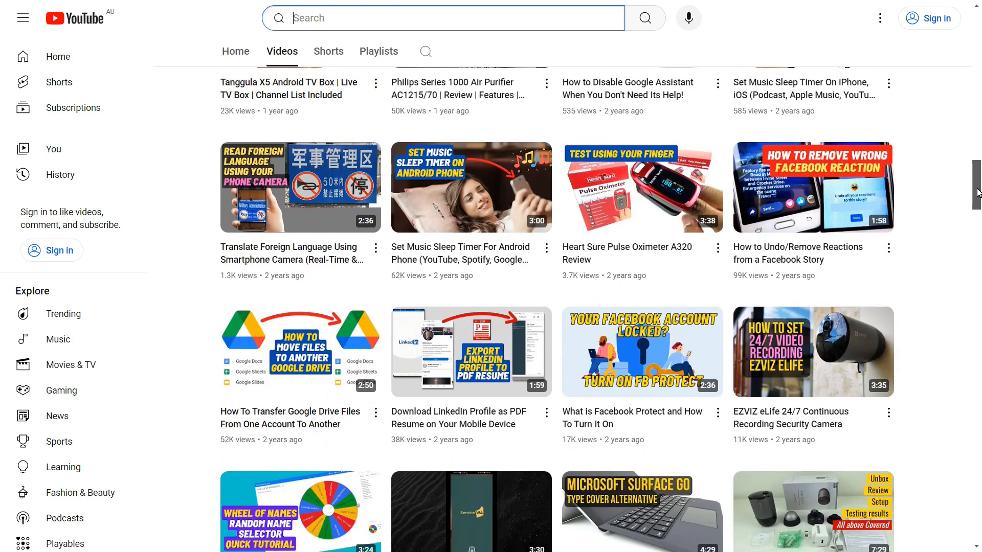